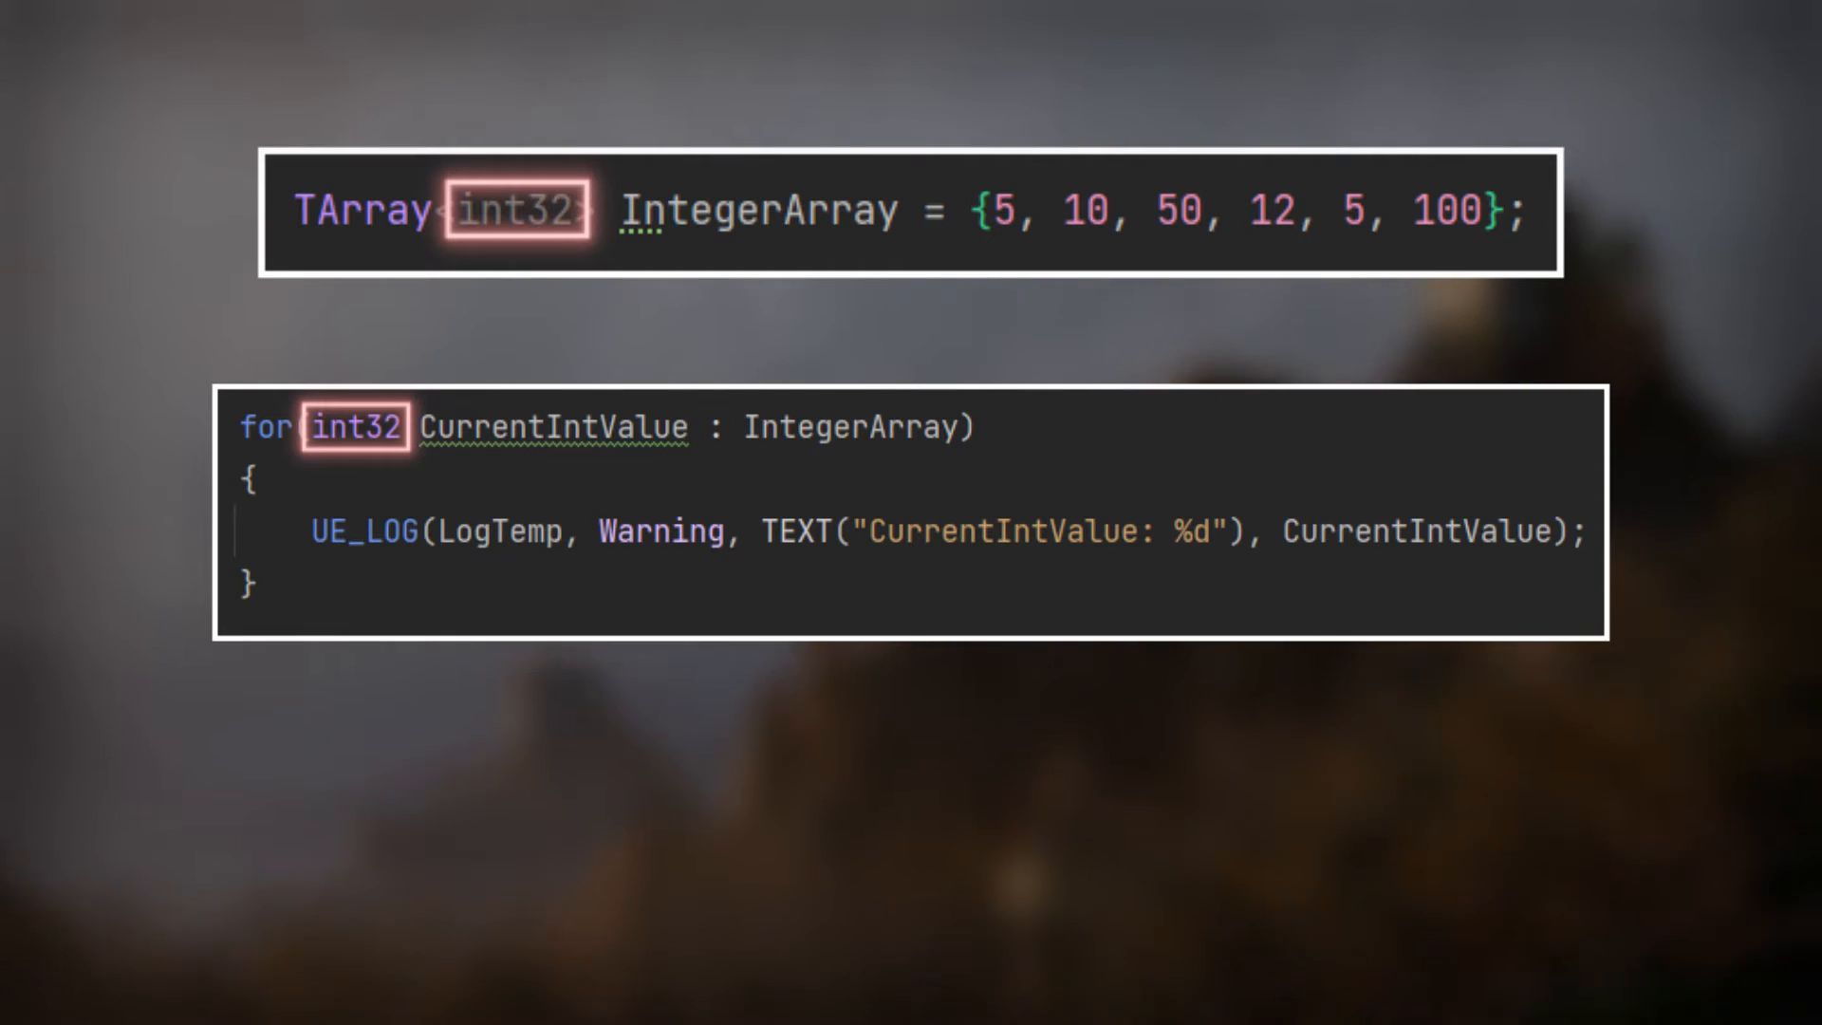
# Step: Advance to the int32& increment and const int32& logging loops, highlighting the const keyword
pyautogui.doubleClick(553, 425)
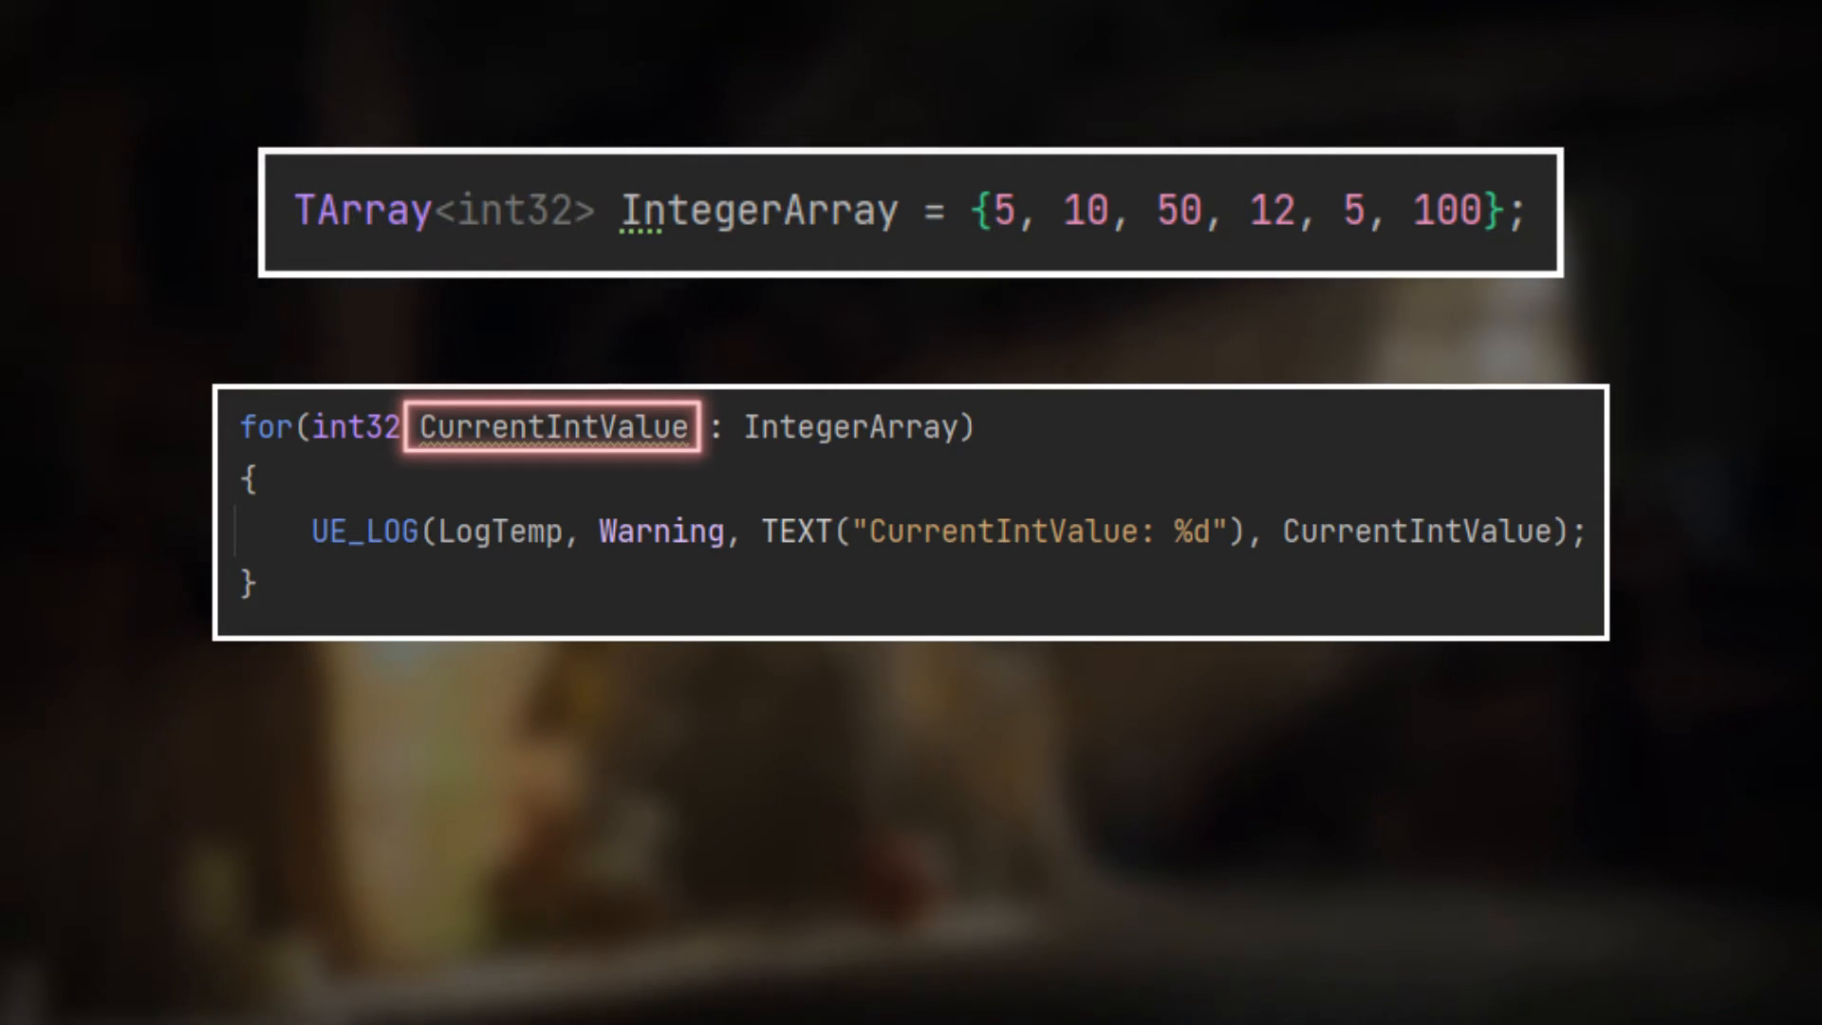
pyautogui.doubleClick(1414, 529)
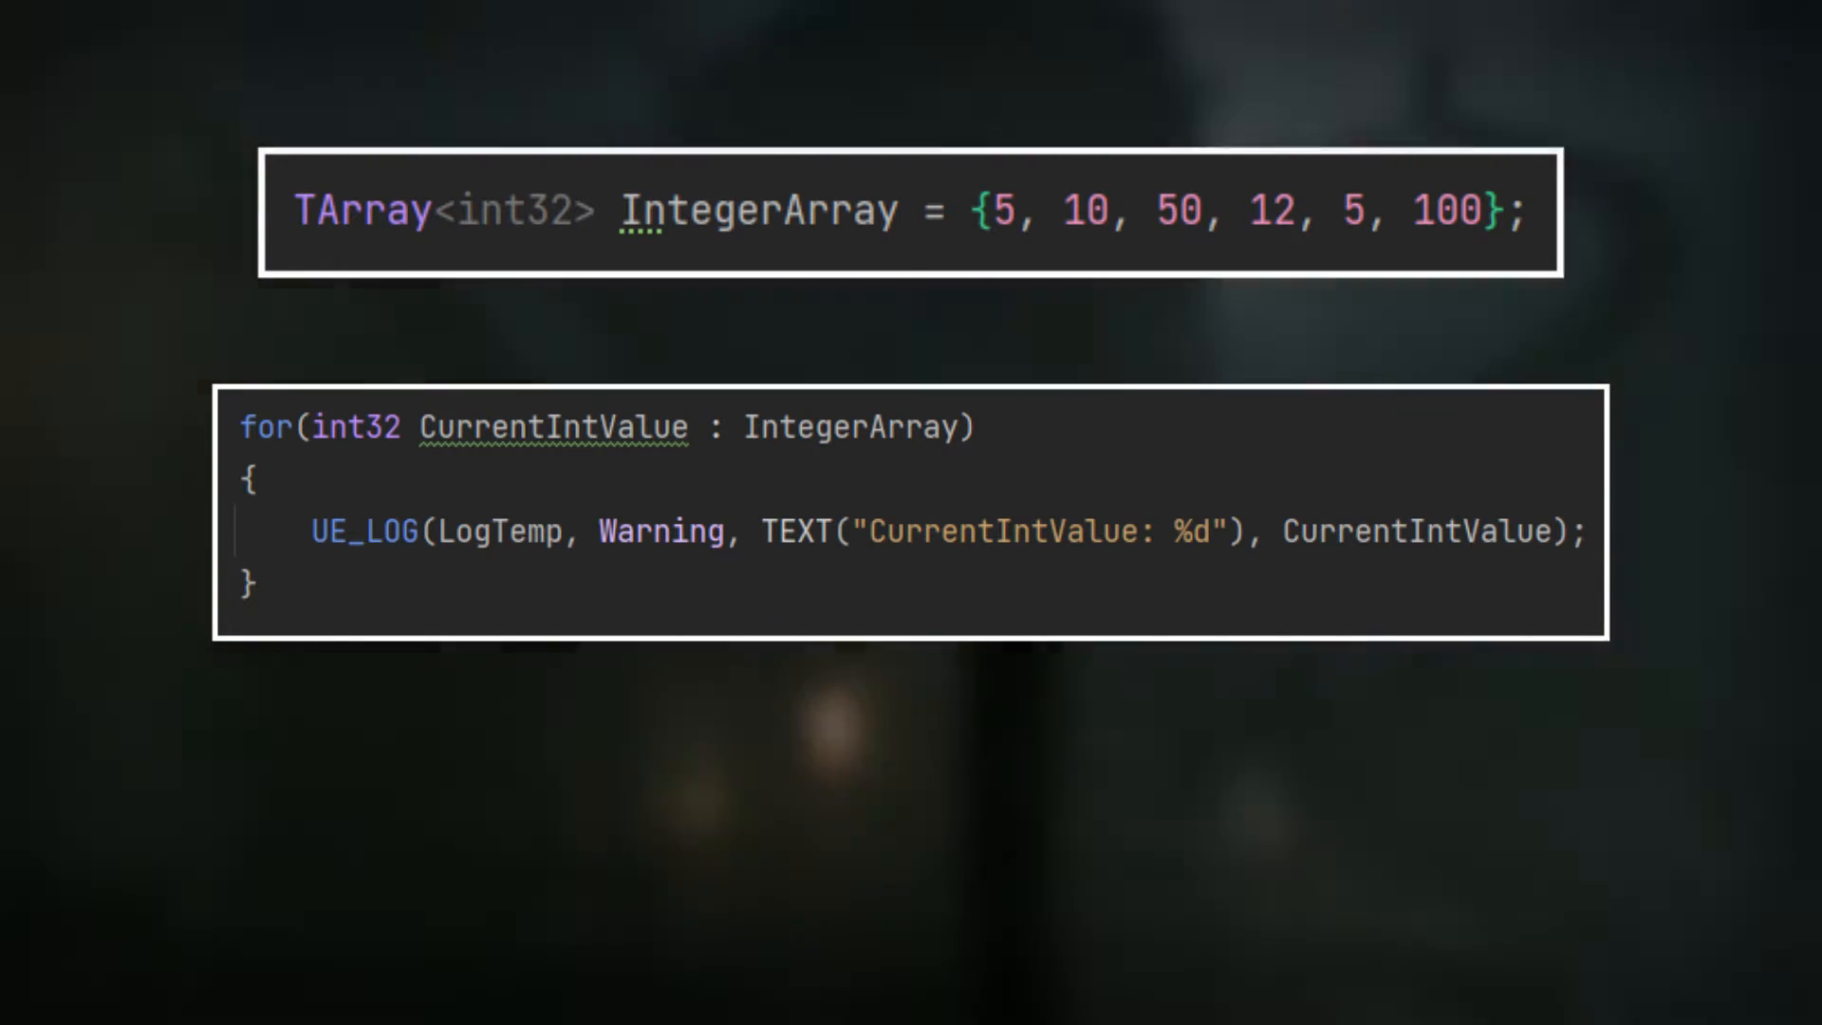
pyautogui.doubleClick(755, 211)
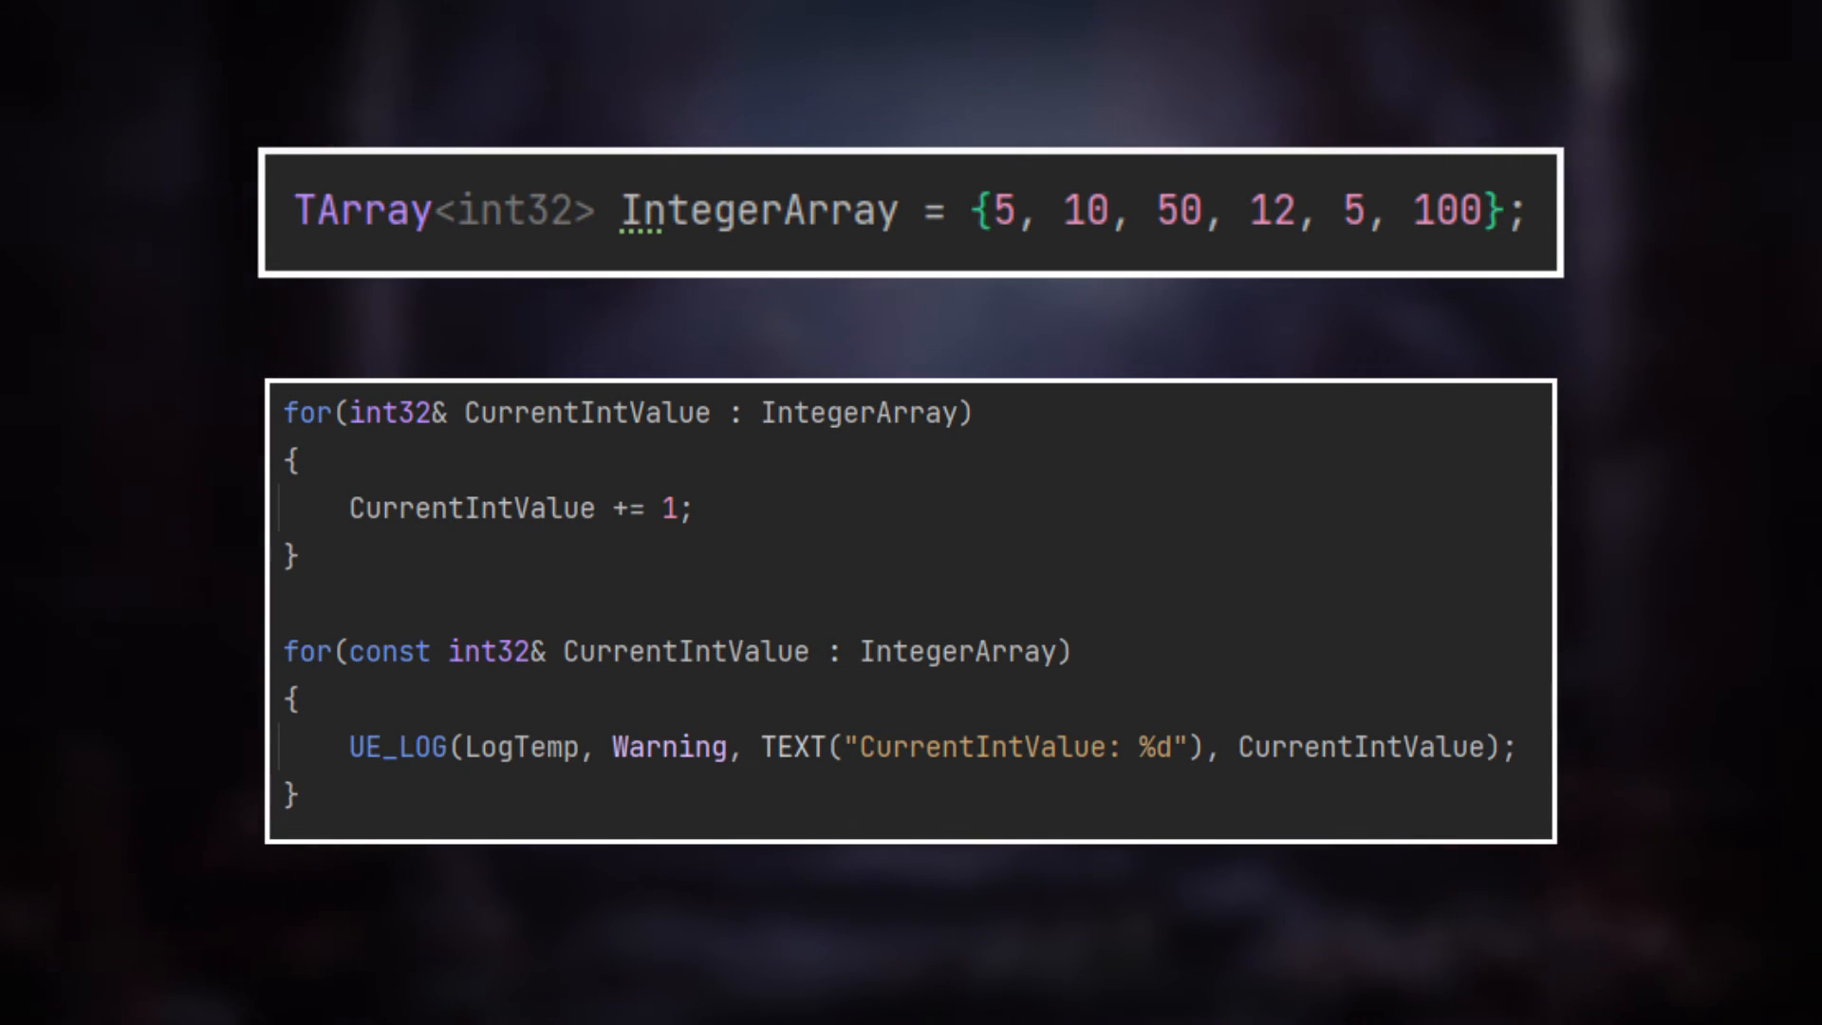
pyautogui.doubleClick(387, 651)
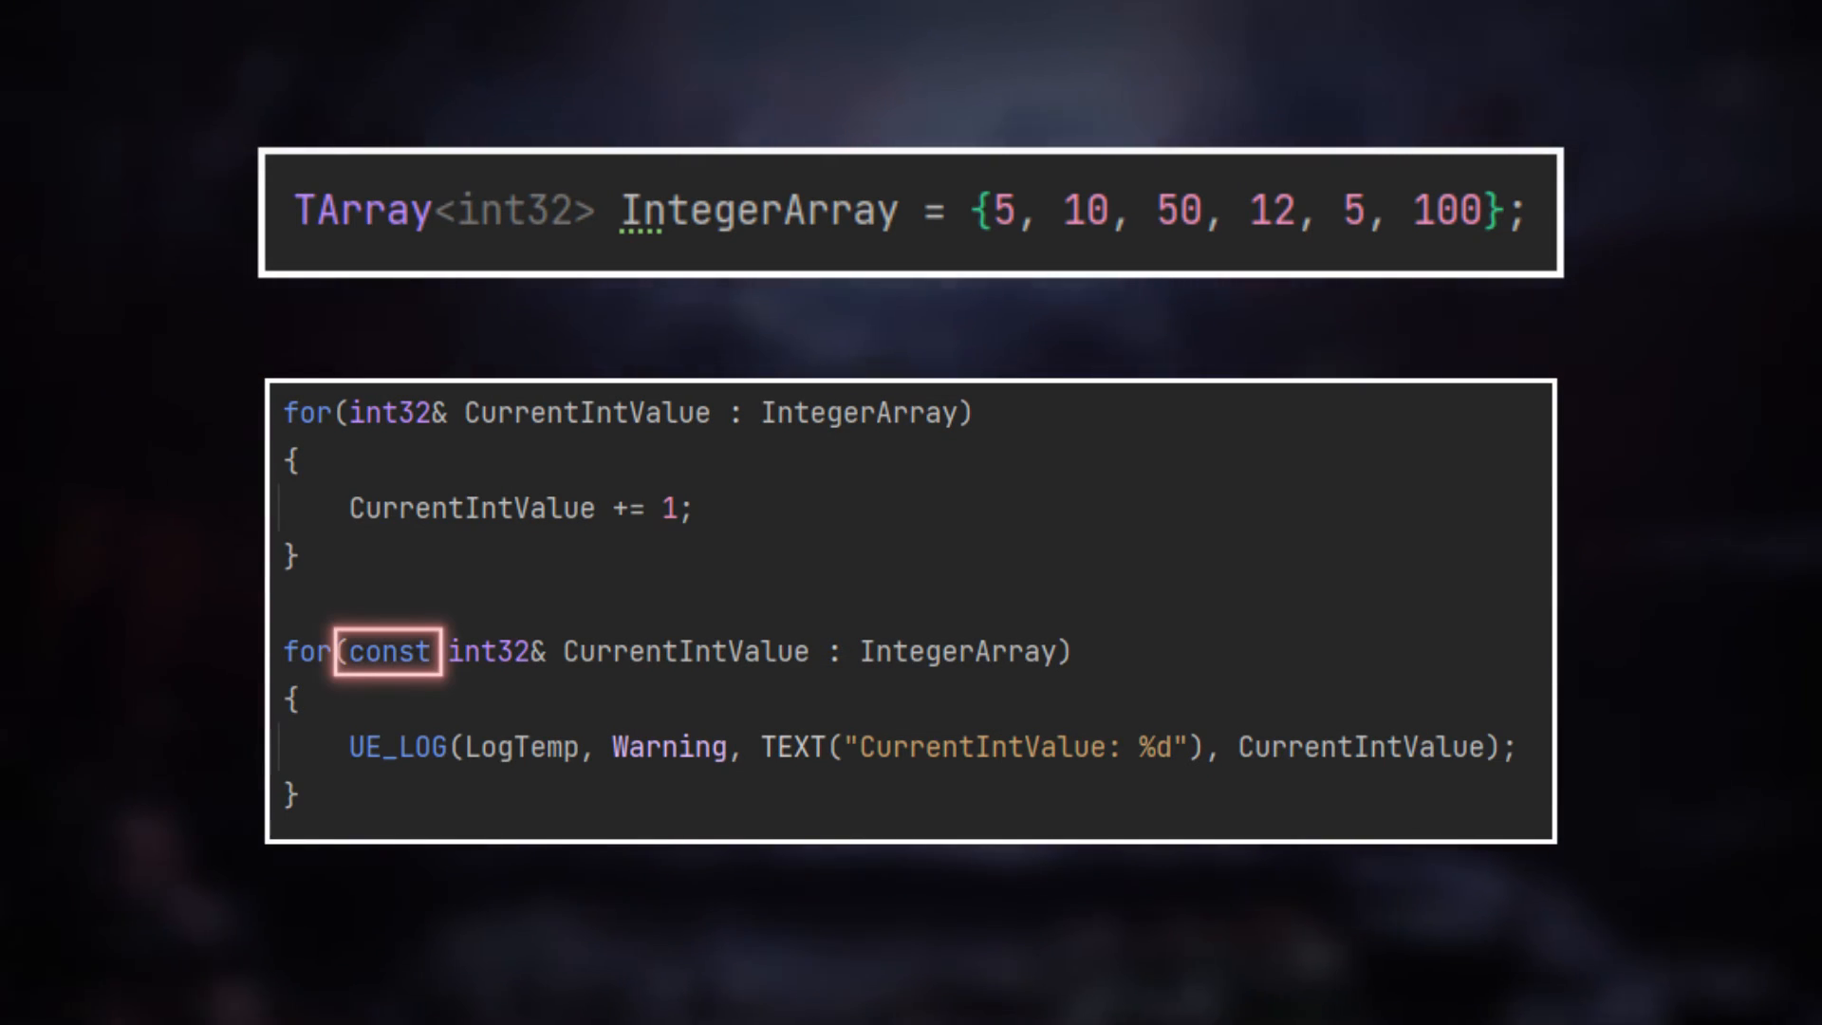